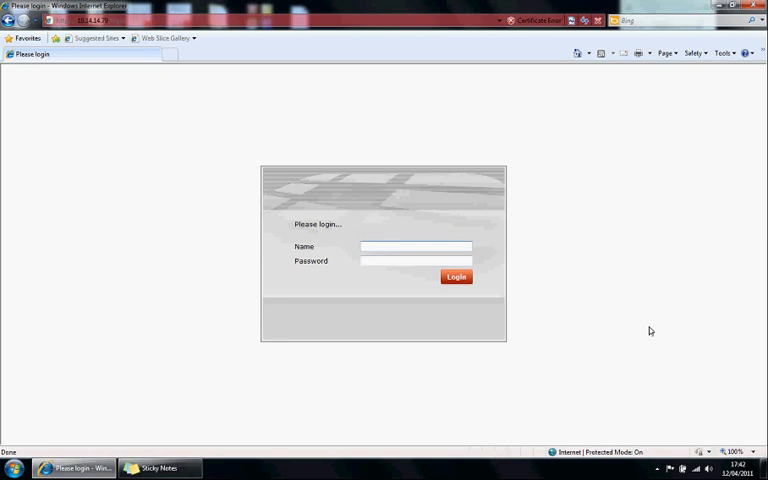
Log in to the FortiGate 80C web GUI as admin
type("admin")
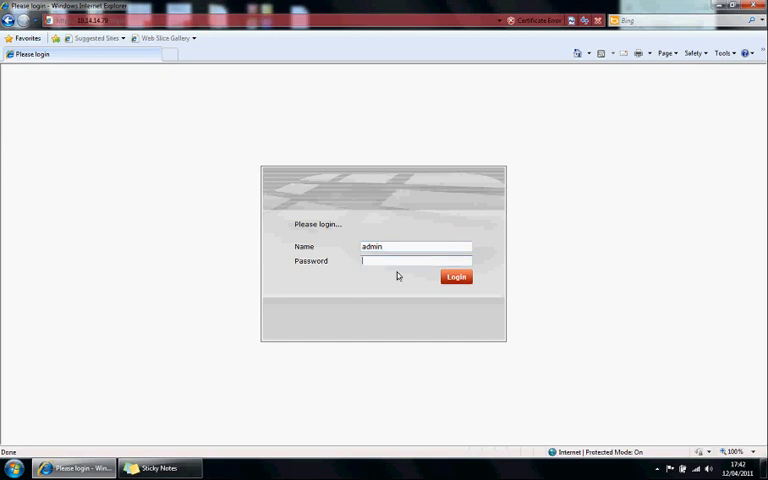
left_click(455, 277)
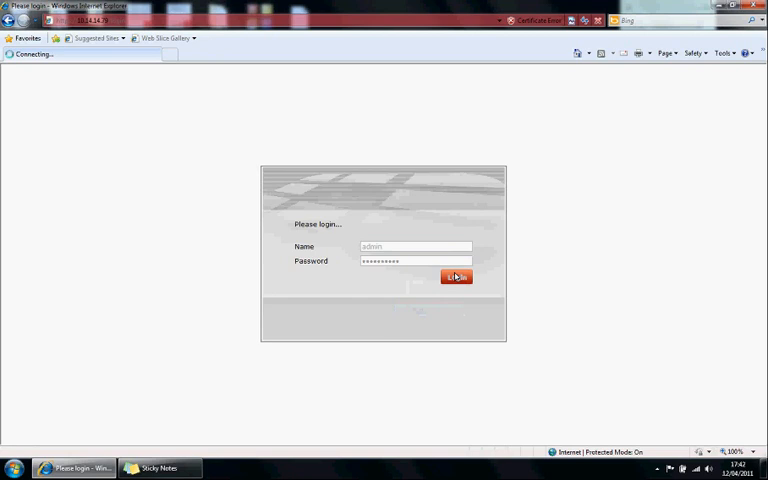
left_click(456, 277)
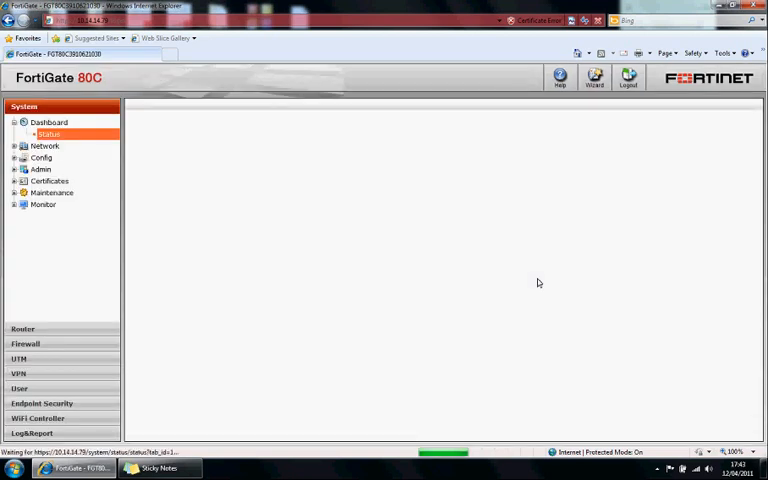
Scroll through the Status dashboard widgets down to the CLI console and alert messages
left_click(49, 134)
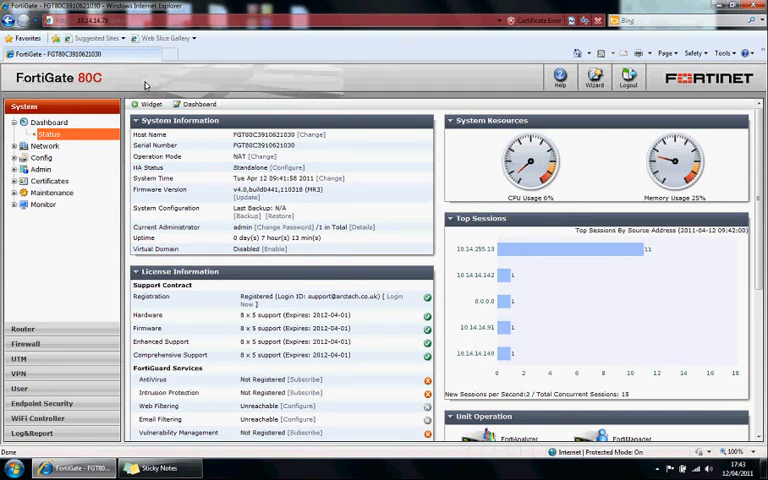
mouse_move(367, 95)
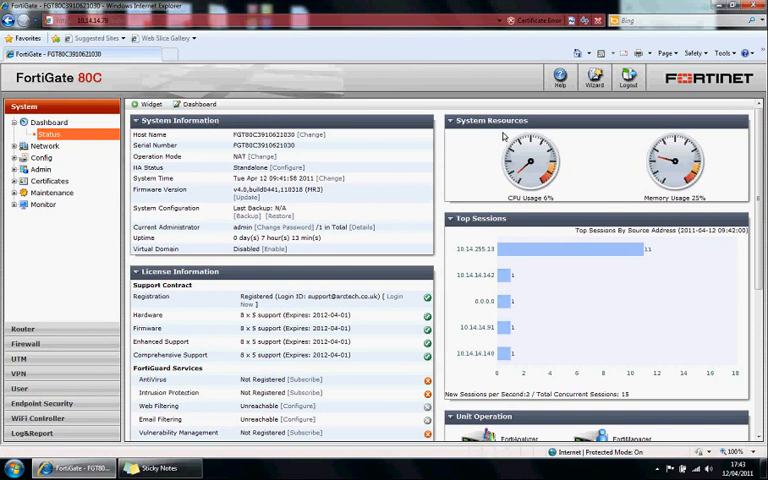
scroll("down", 3)
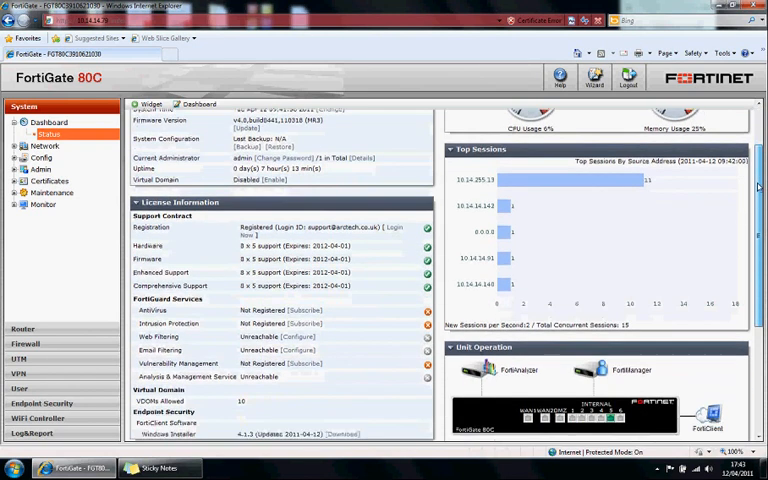
scroll("down", 3)
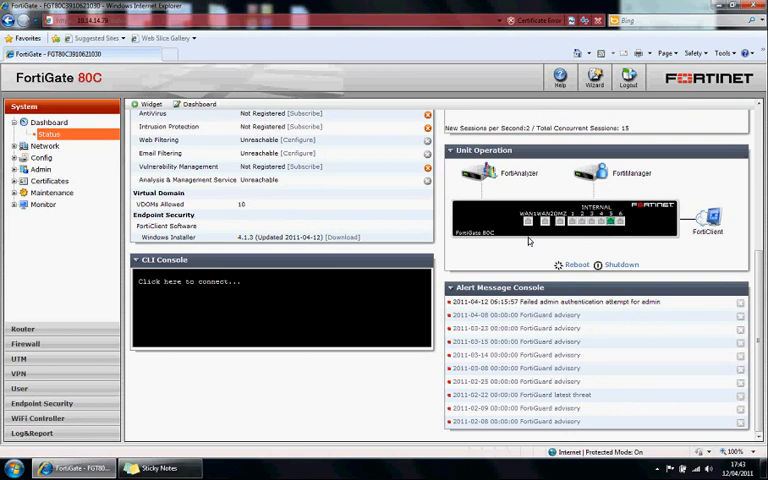
mouse_move(613, 224)
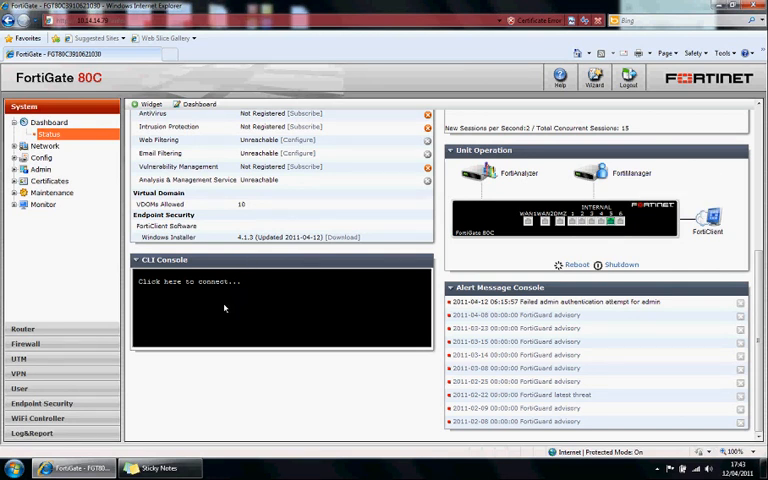
mouse_move(255, 309)
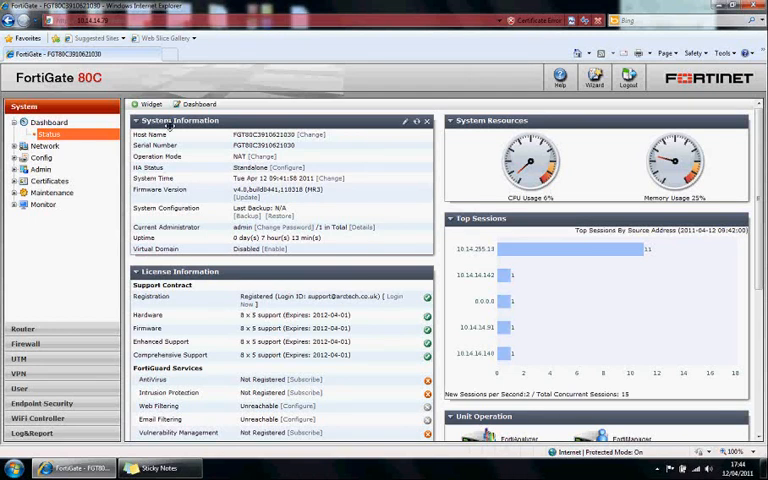
mouse_move(162, 144)
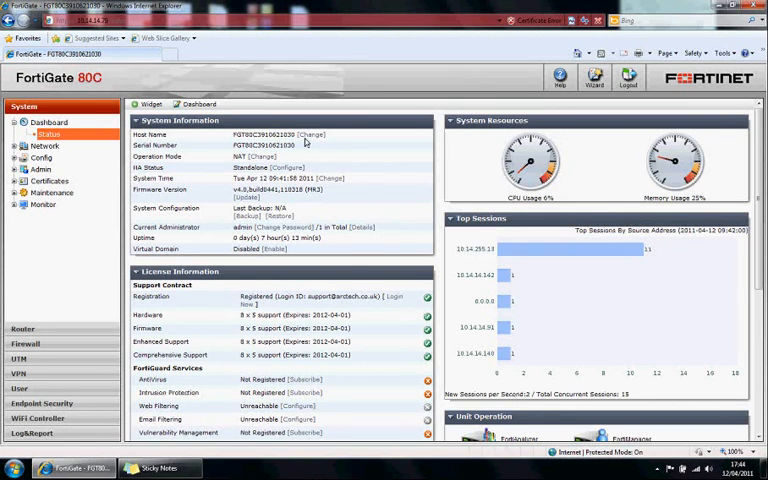
mouse_move(184, 167)
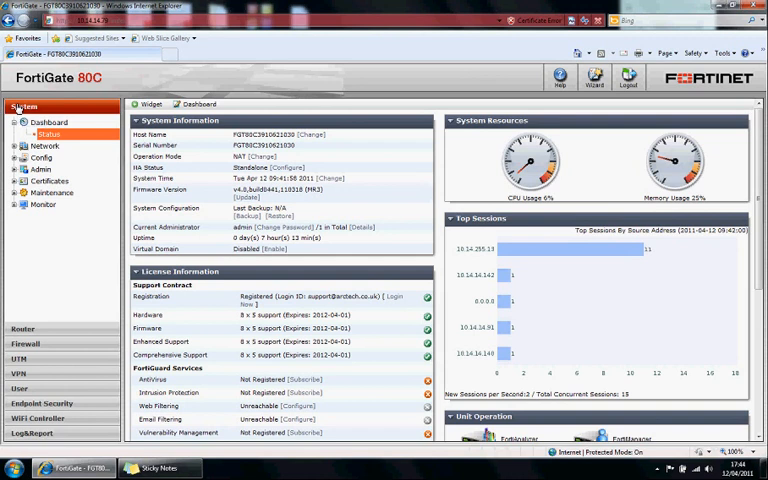
mouse_move(57, 285)
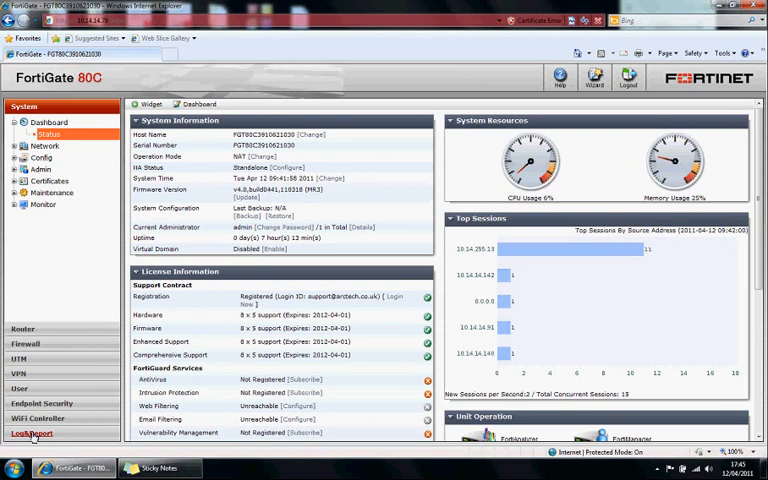
mouse_move(32, 433)
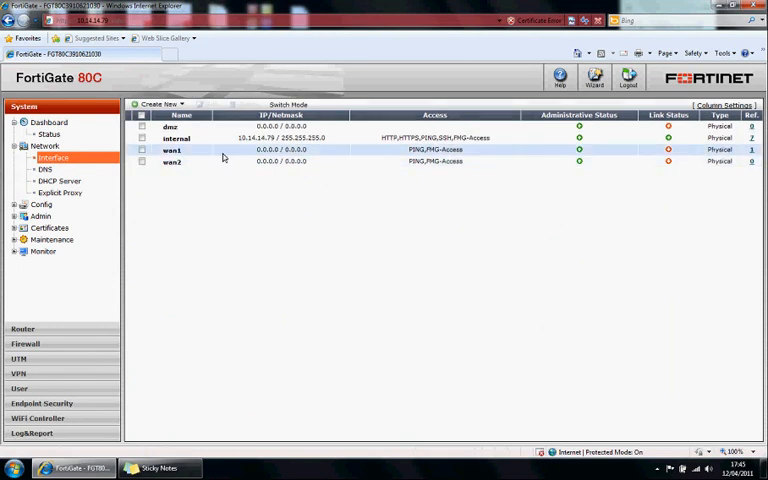
Open the wan1 interface's edit page, set to DHCP with PING and FMG-Access
double_click(172, 150)
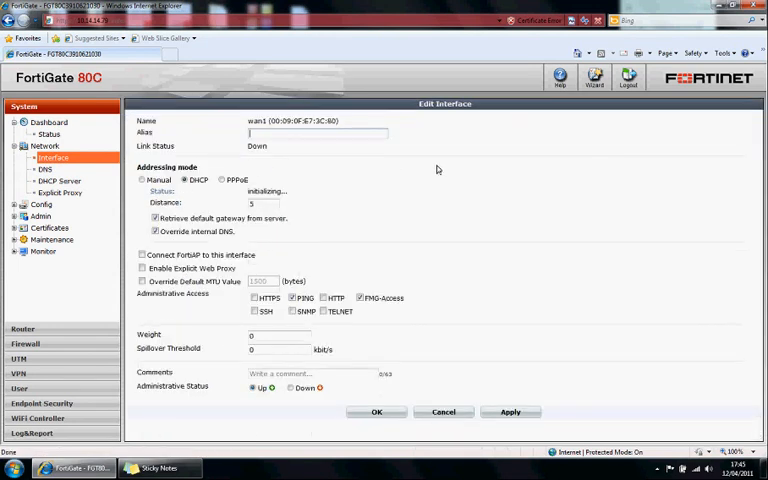
mouse_move(458, 191)
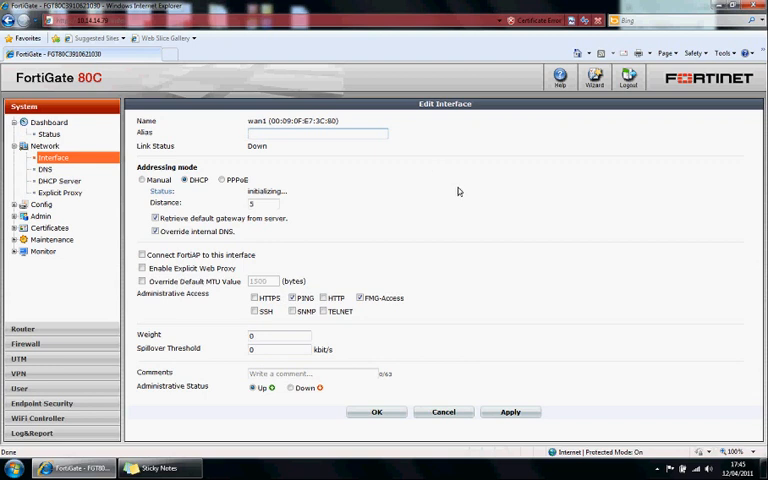
mouse_move(457, 191)
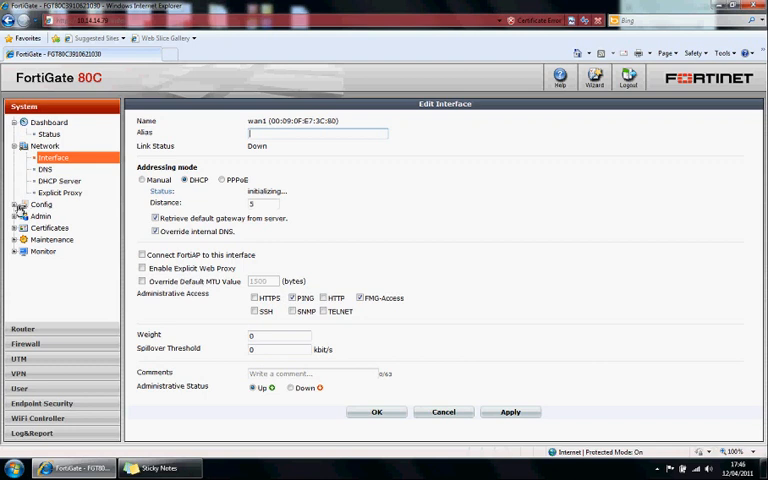
Show the standalone FGT-HA High Availability settings and expand the Admin pages
left_click(30, 204)
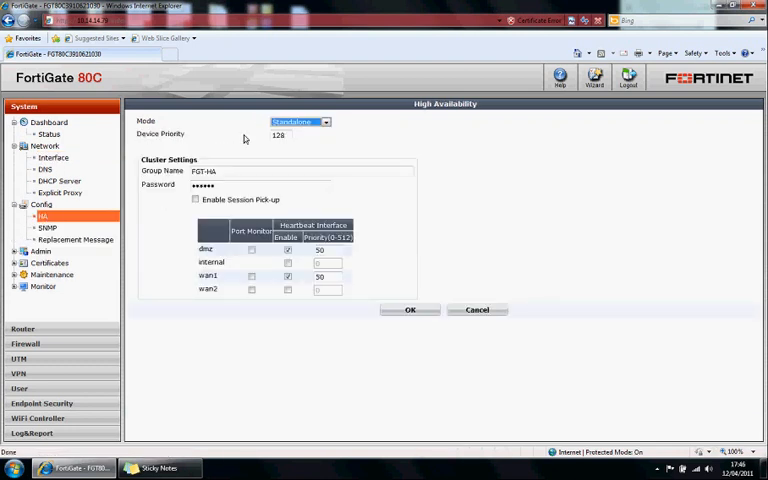
mouse_move(313, 132)
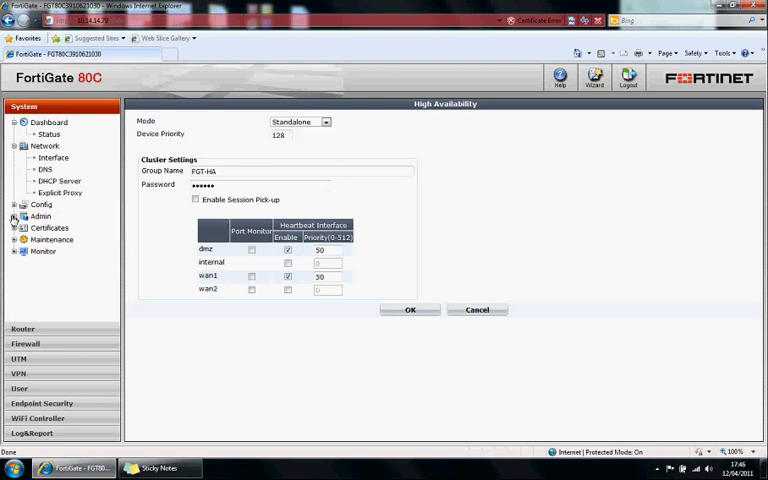
left_click(24, 216)
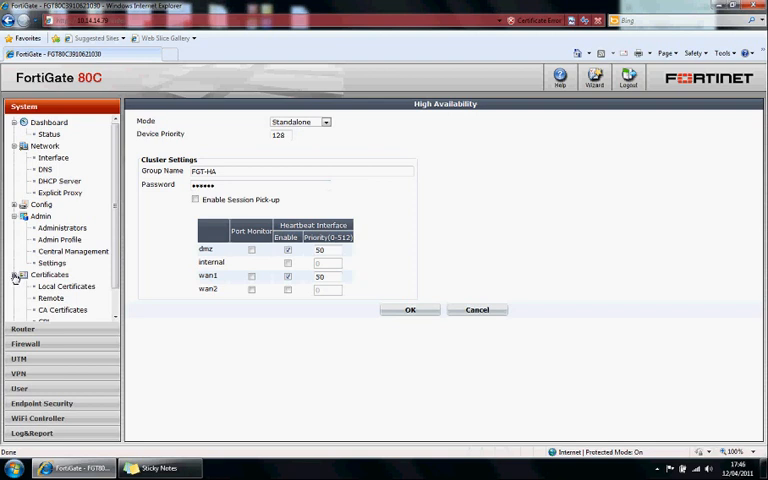
Collapse Certificates and open Maintenance > FortiGuard subscription services
left_click(23, 275)
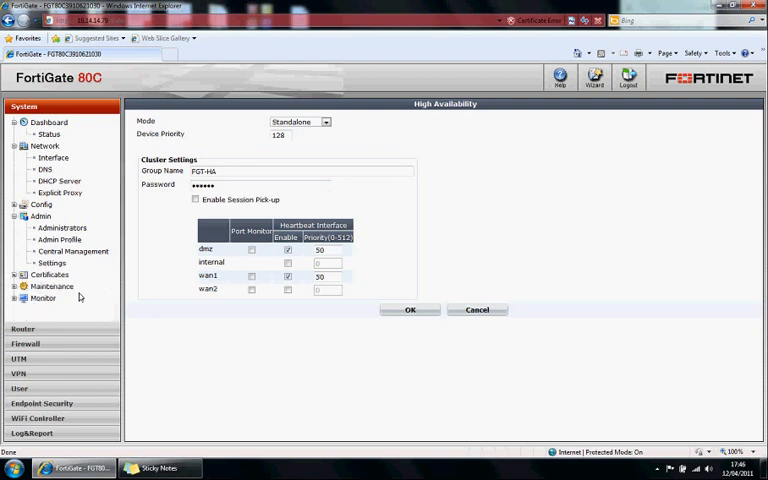
left_click(51, 286)
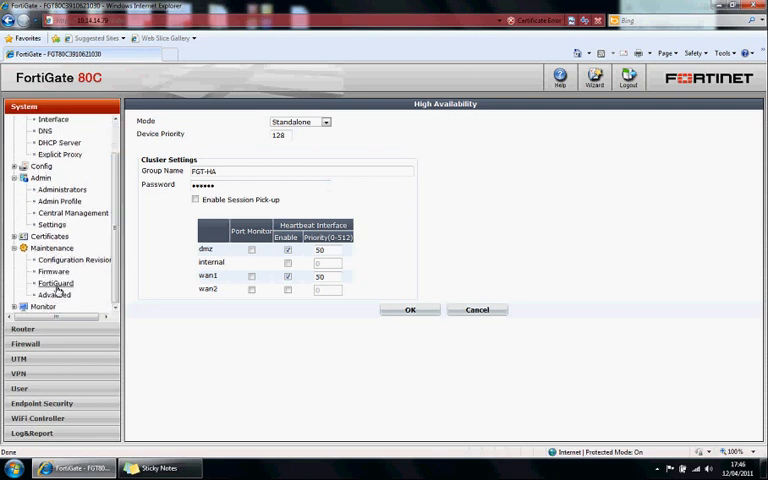
left_click(55, 283)
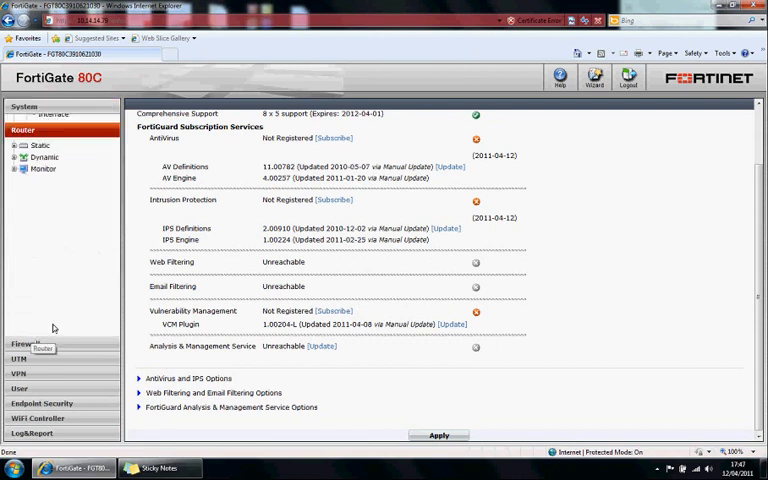
Expand Router Dynamic and Monitor options, then show Firewall > Policy list
left_click(41, 137)
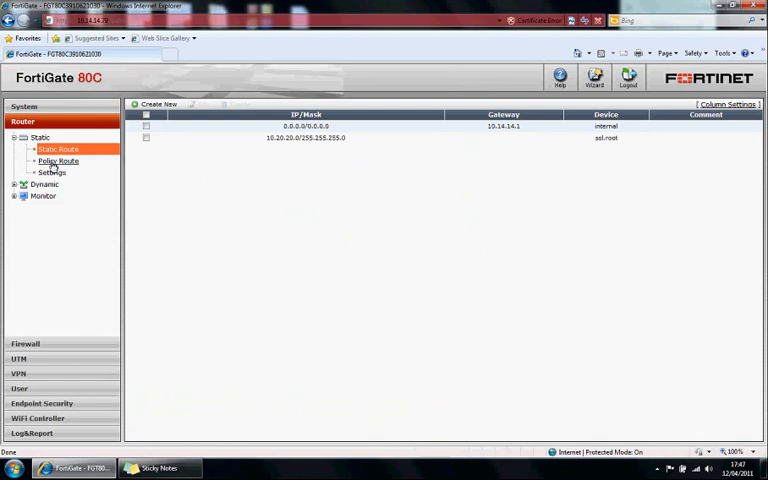
left_click(44, 184)
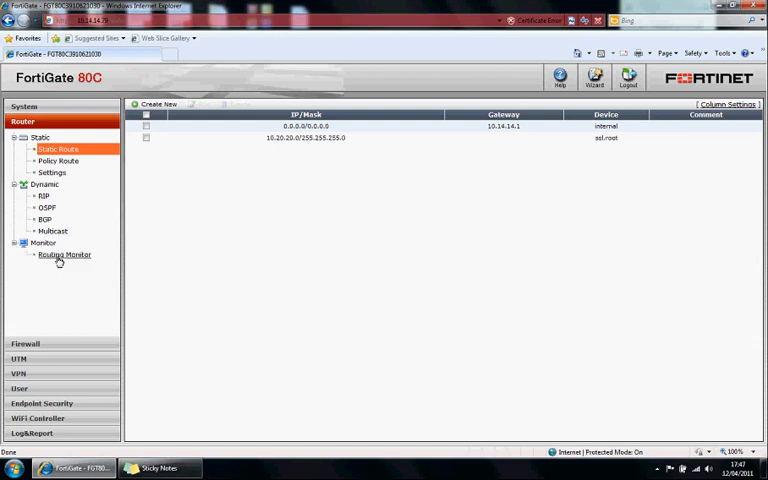
left_click(64, 254)
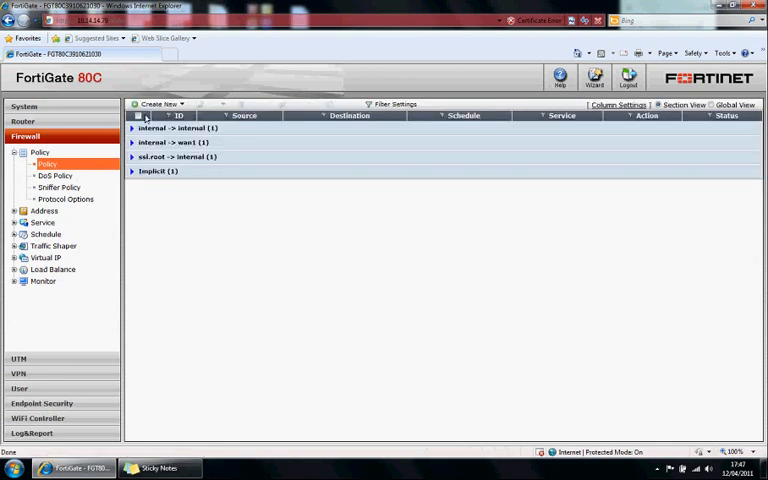
Set up a new dmz-to-internal policy: schedule always, service ANY, ACCEPT, UTM on
left_click(156, 103)
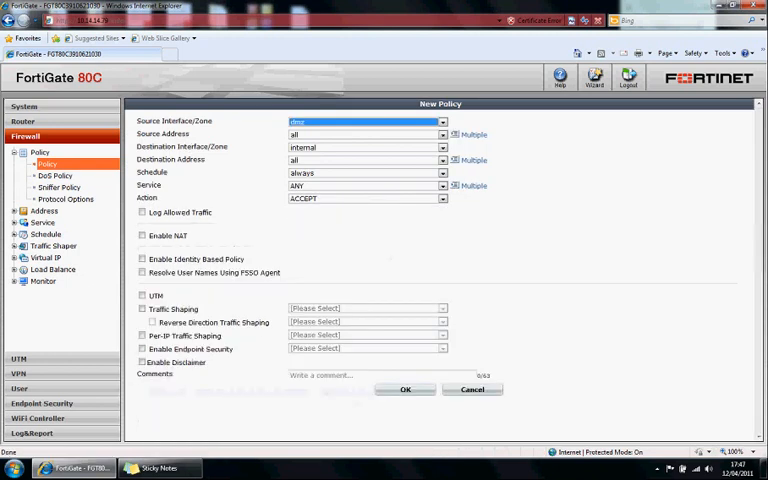
left_click(443, 121)
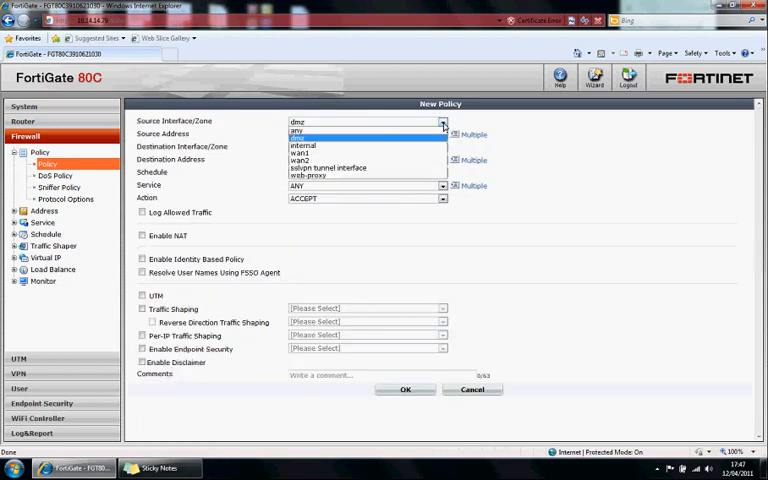
left_click(300, 137)
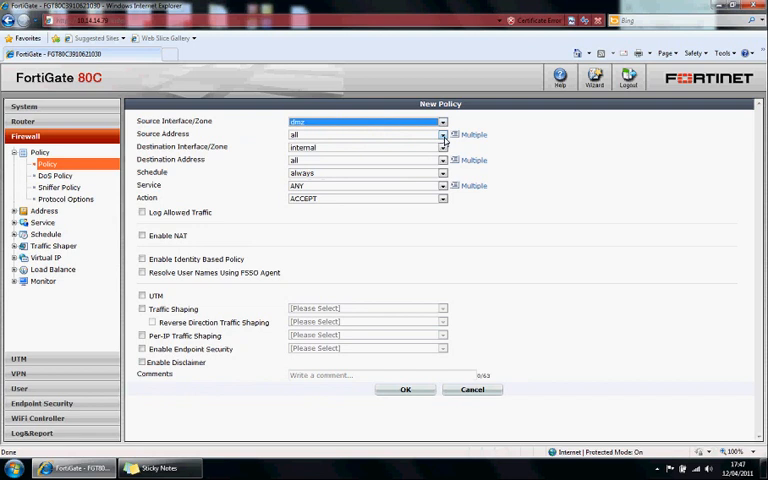
left_click(443, 147)
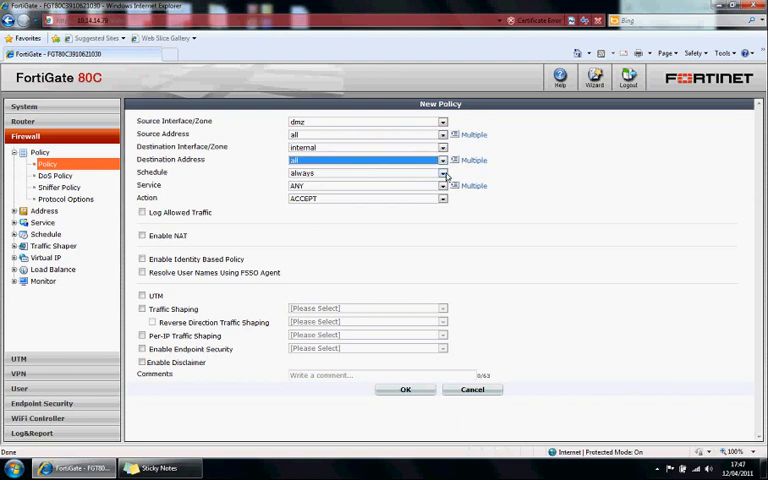
left_click(14, 234)
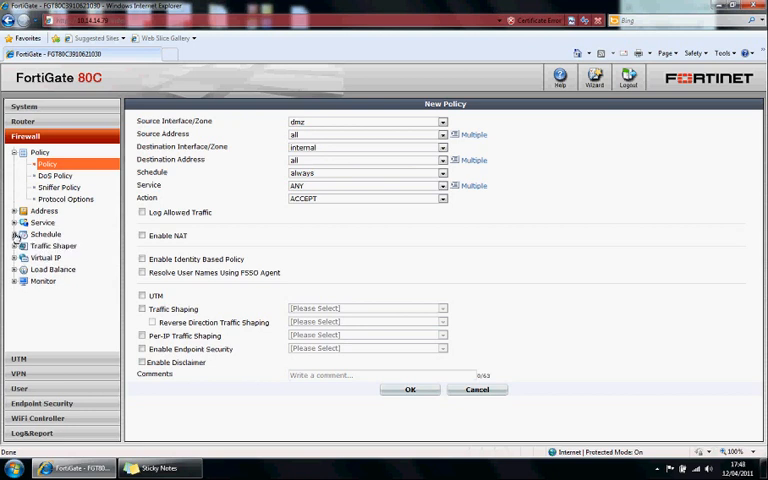
mouse_move(108, 240)
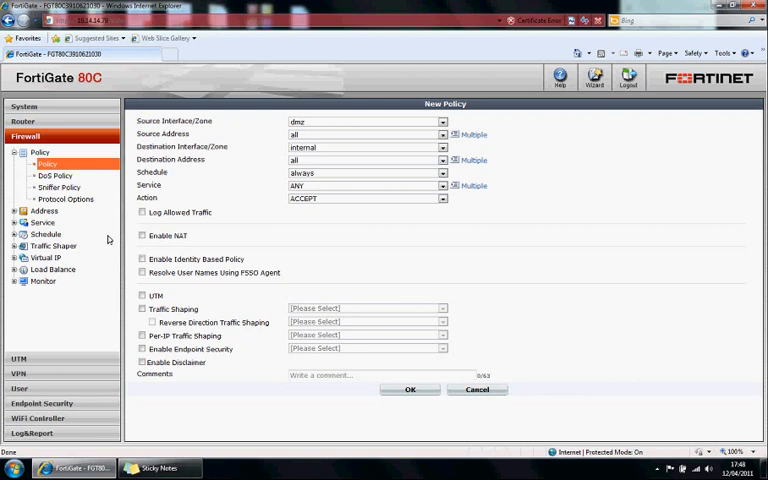
mouse_move(441, 189)
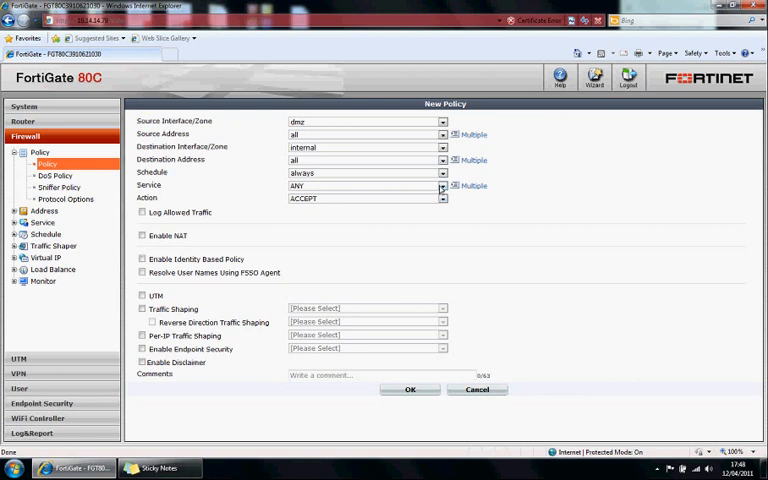
left_click(443, 186)
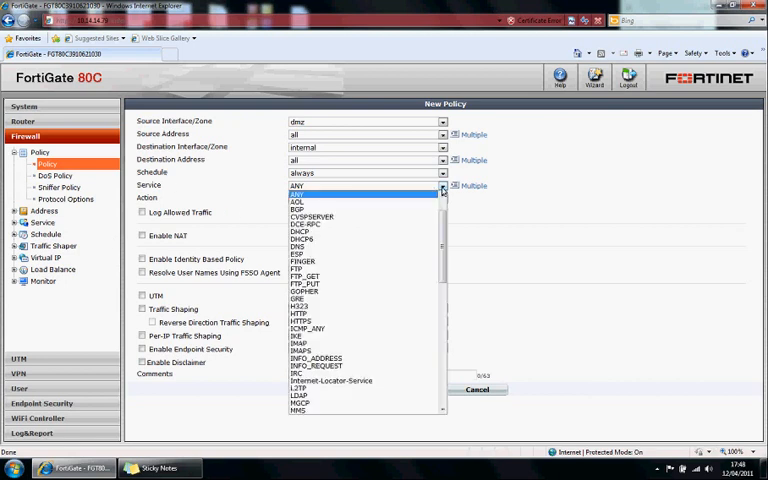
left_click(300, 193)
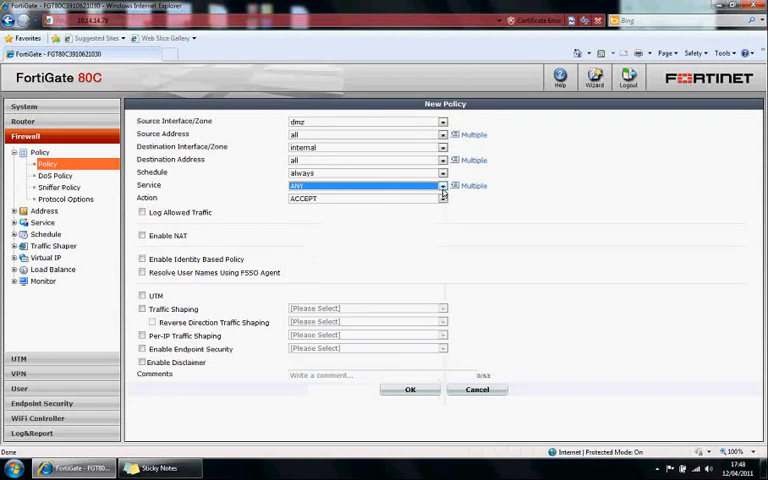
left_click(443, 198)
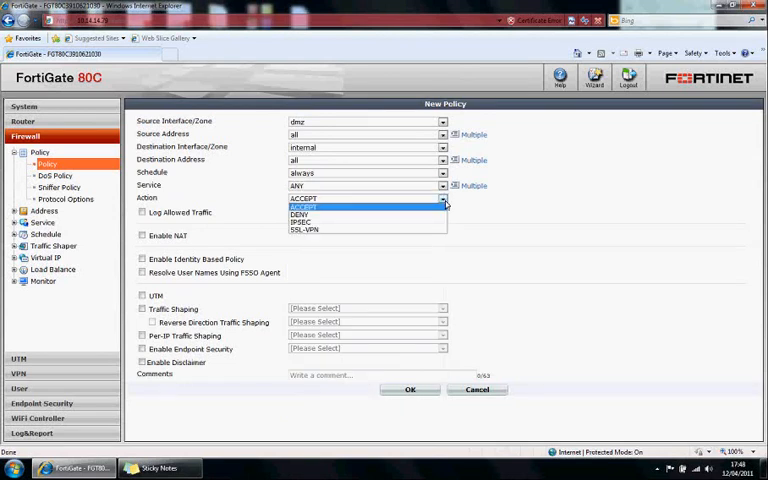
left_click(303, 198)
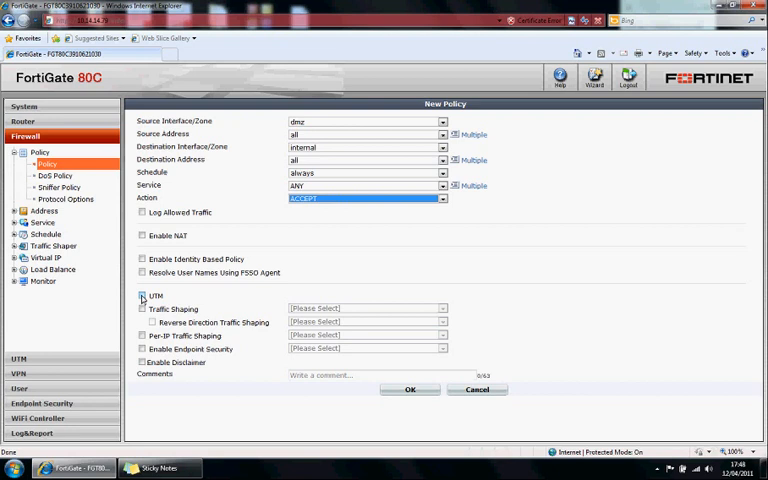
left_click(141, 295)
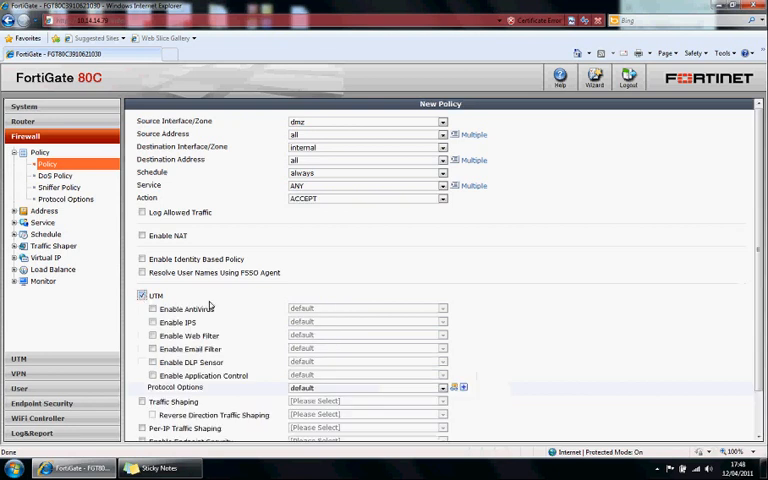
Enable AntiVirus in the new policy using the default profile
scroll("down", 3)
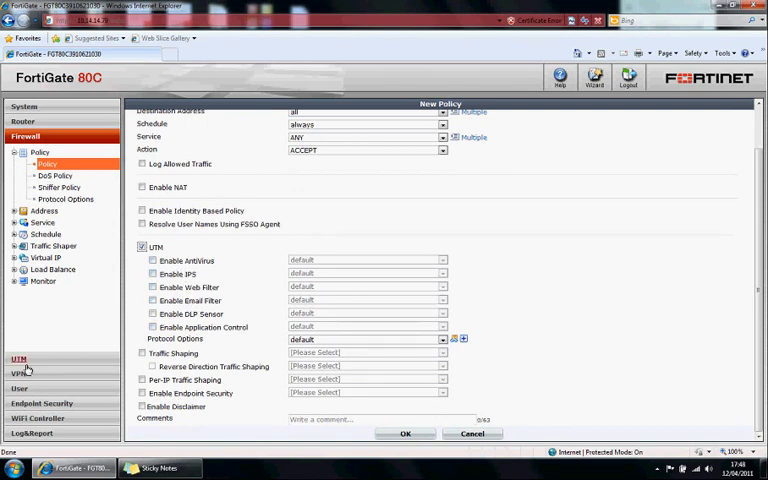
left_click(152, 260)
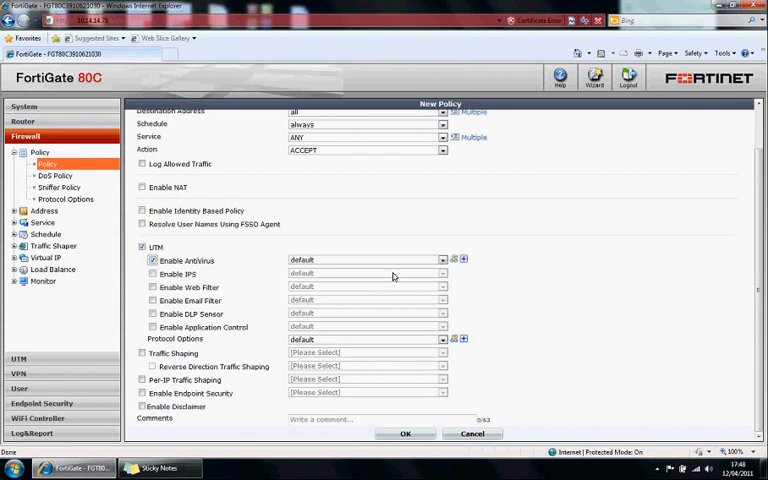
left_click(365, 260)
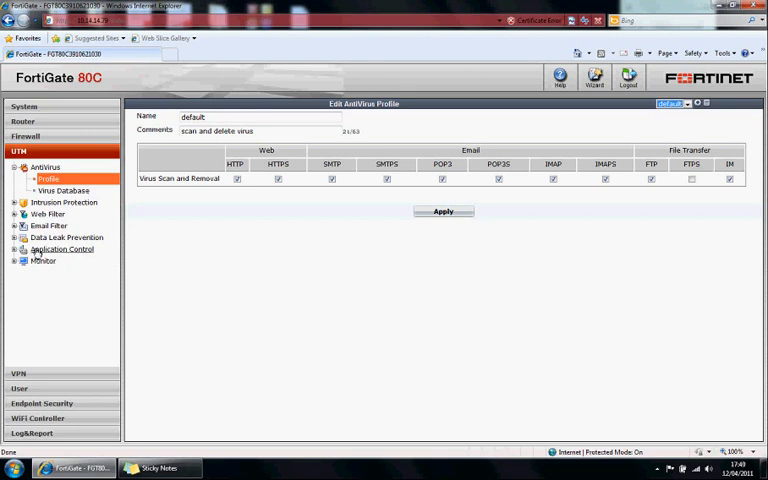
mouse_move(62, 253)
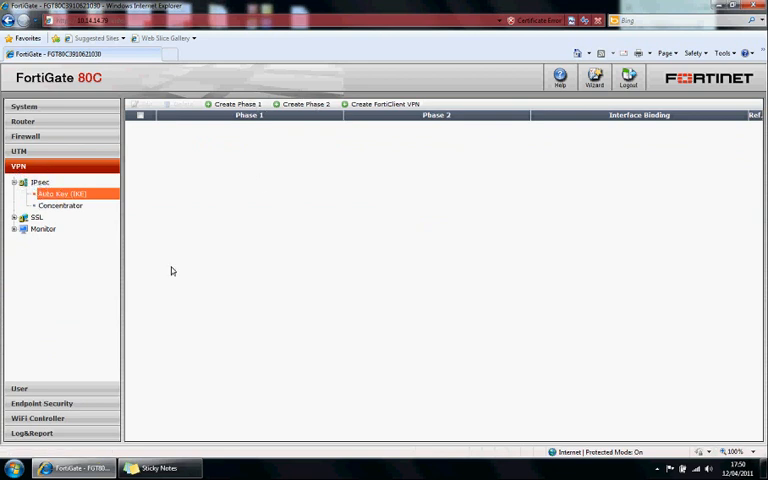
Expand VPN > SSL and show the Portal page with its widgets
left_click(36, 217)
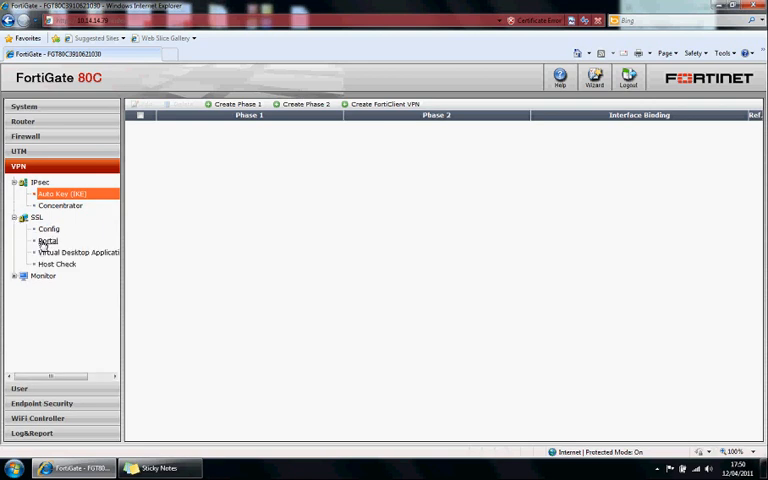
left_click(48, 240)
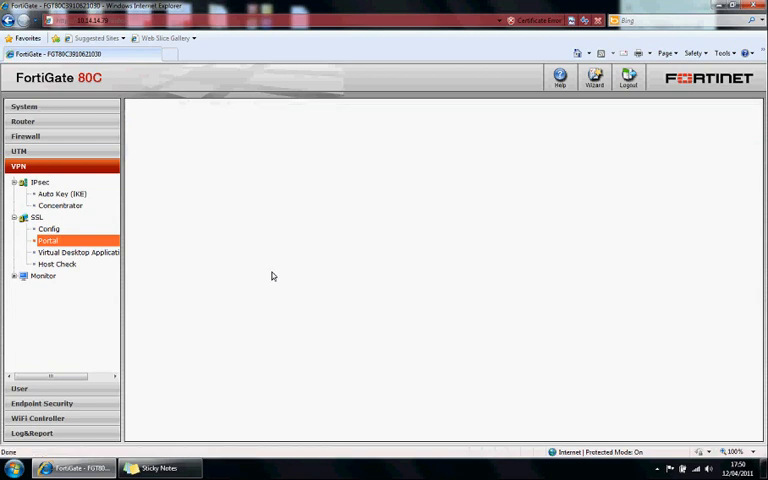
left_click(48, 241)
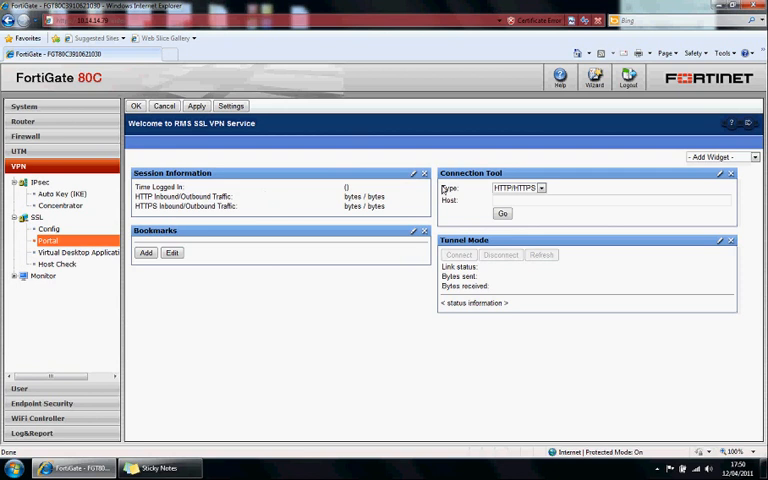
Show the empty VPN > SSL > Virtual Desktop Application Control list
left_click(715, 157)
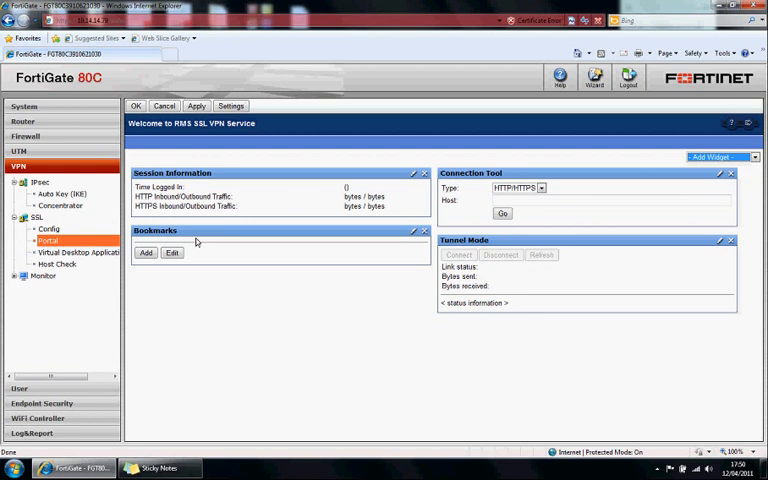
mouse_move(238, 253)
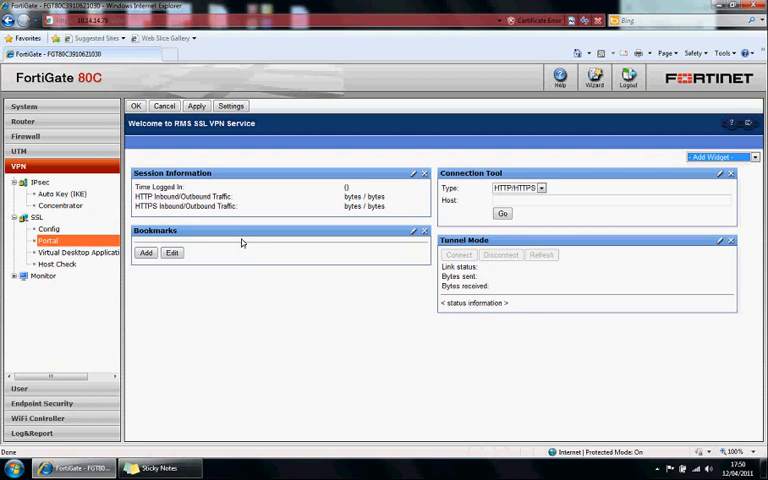
mouse_move(439, 264)
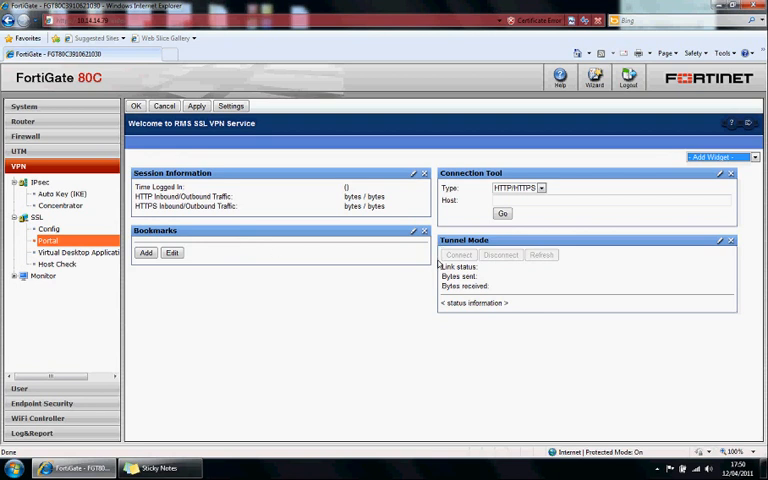
mouse_move(436, 264)
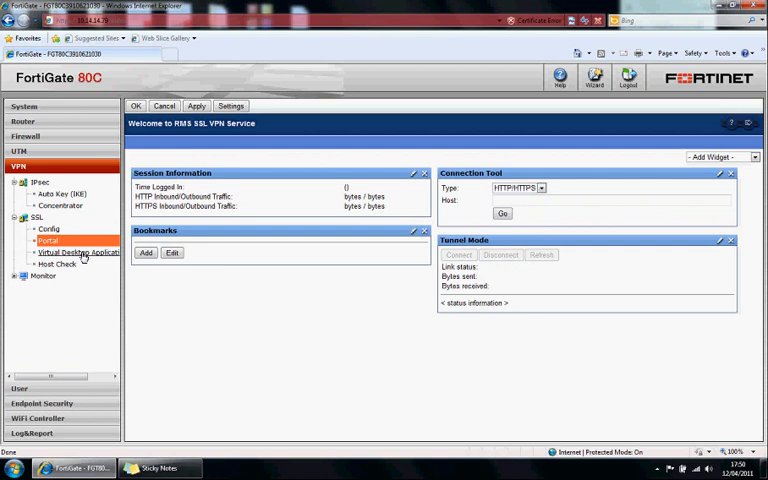
left_click(80, 251)
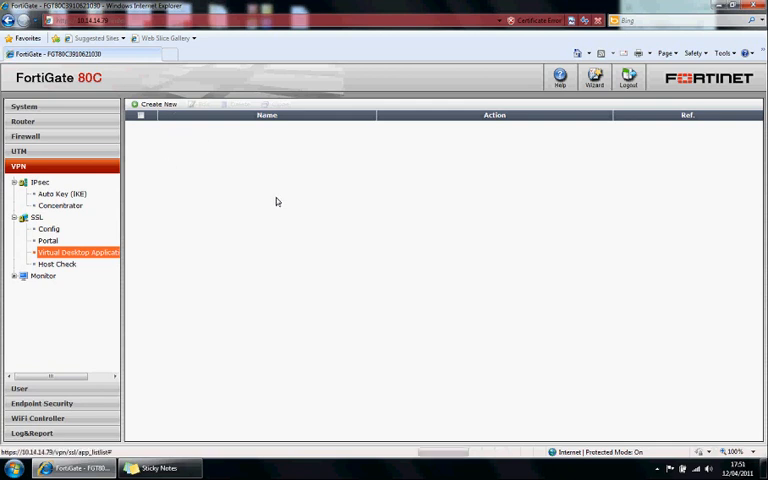
Start a new application control list, cancel the signature dialog, and return to the SSL VPN Portal
left_click(156, 103)
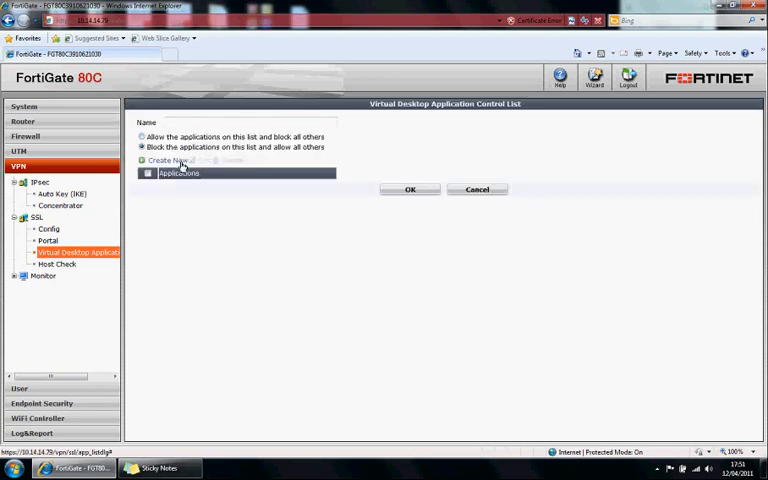
left_click(162, 160)
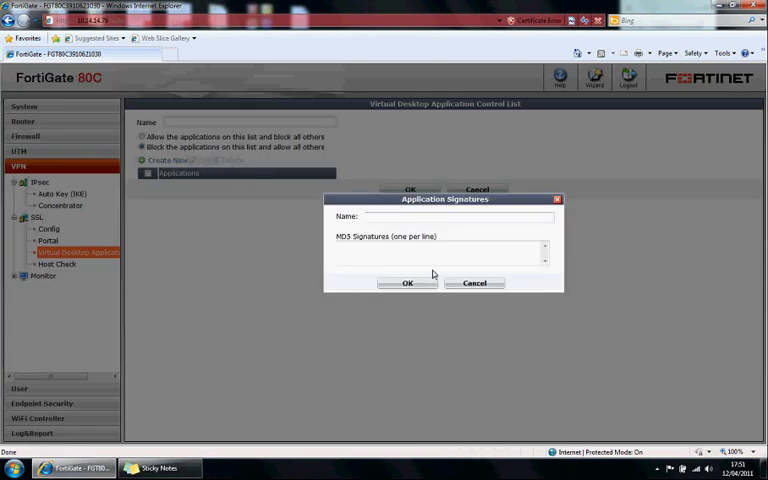
left_click(474, 283)
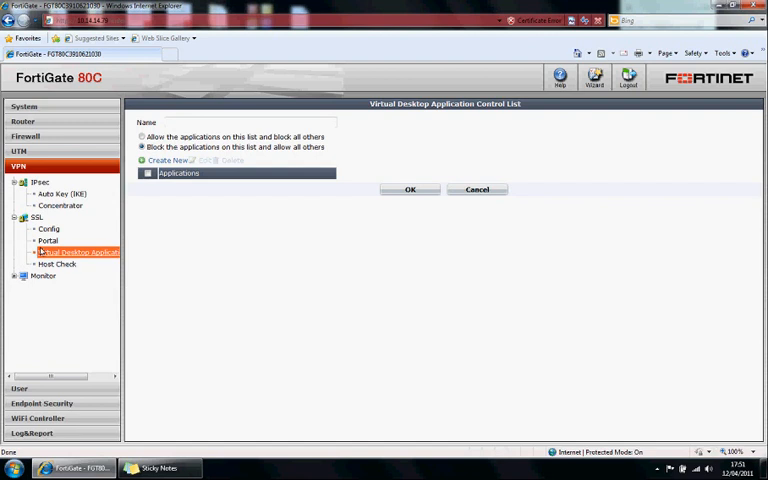
left_click(48, 240)
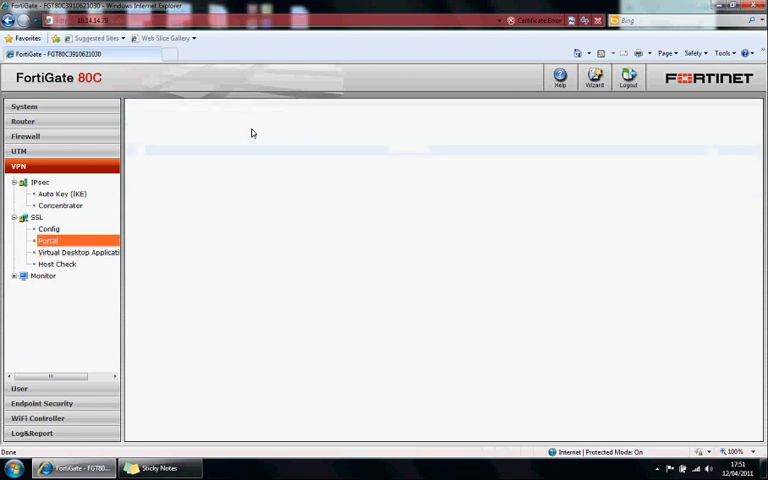
Review the portal's Virtual Desktop options unchanged, then view the Host Check list with User expanded
left_click(48, 240)
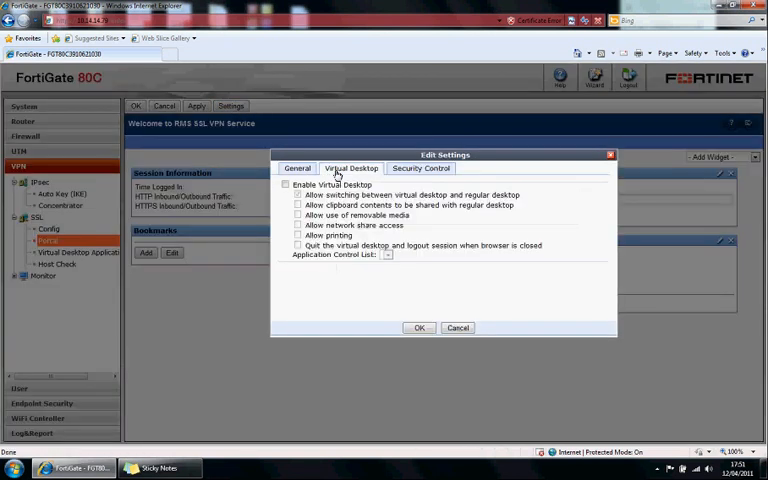
left_click(286, 184)
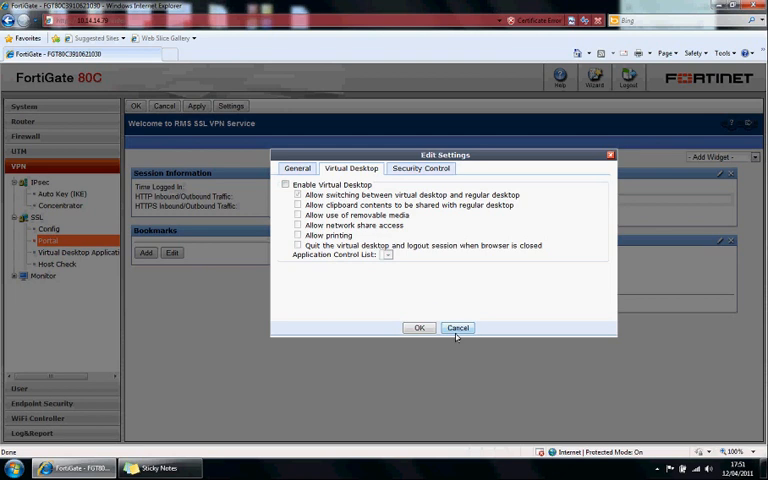
left_click(458, 327)
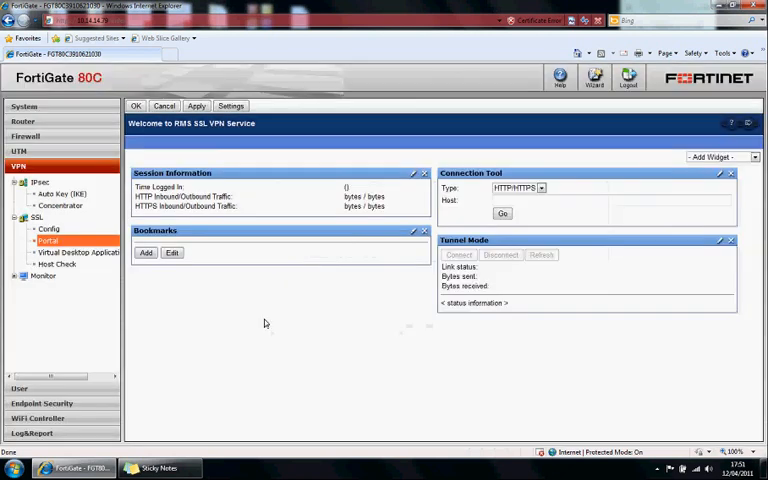
left_click(59, 264)
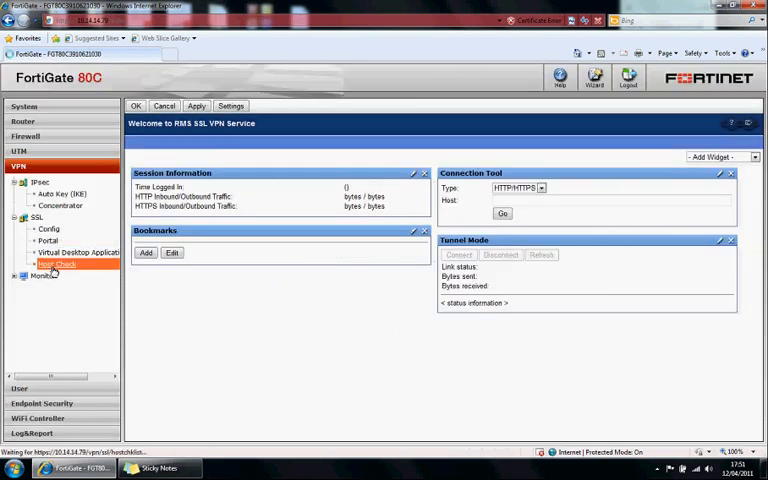
left_click(58, 264)
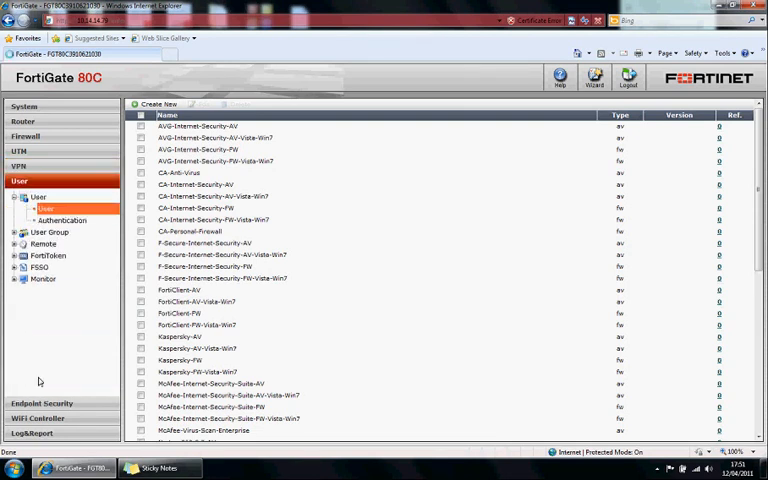
Review local users and authentication settings (5-minute timeout), then go to Endpoint Security
left_click(47, 208)
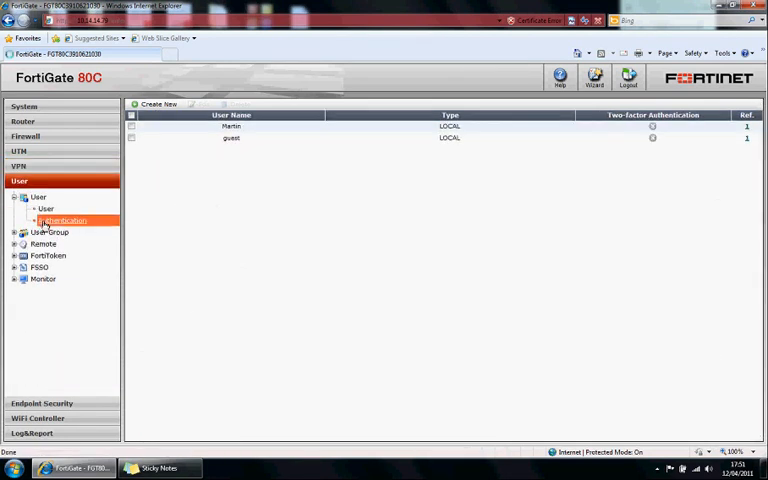
left_click(62, 220)
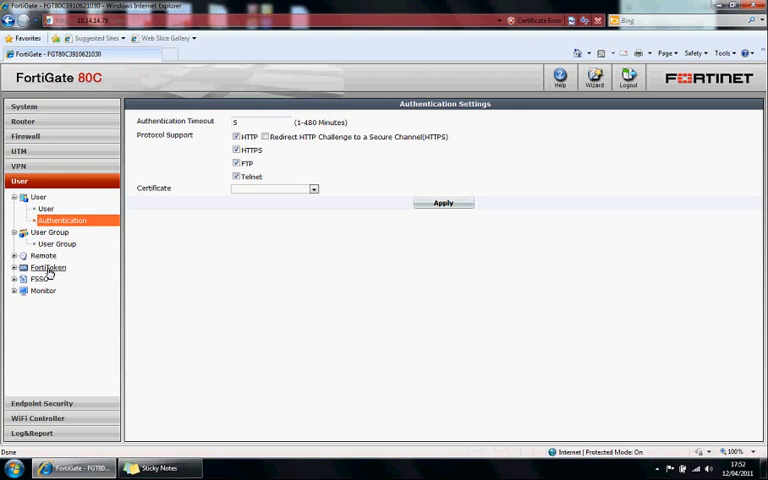
mouse_move(45, 290)
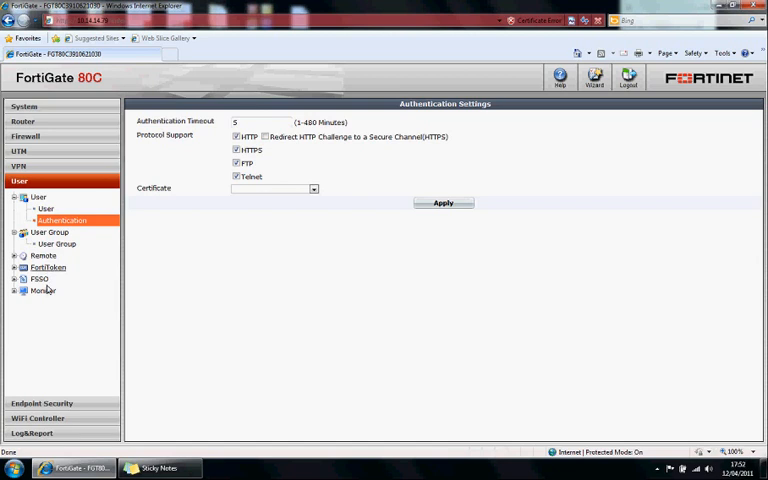
left_click(42, 403)
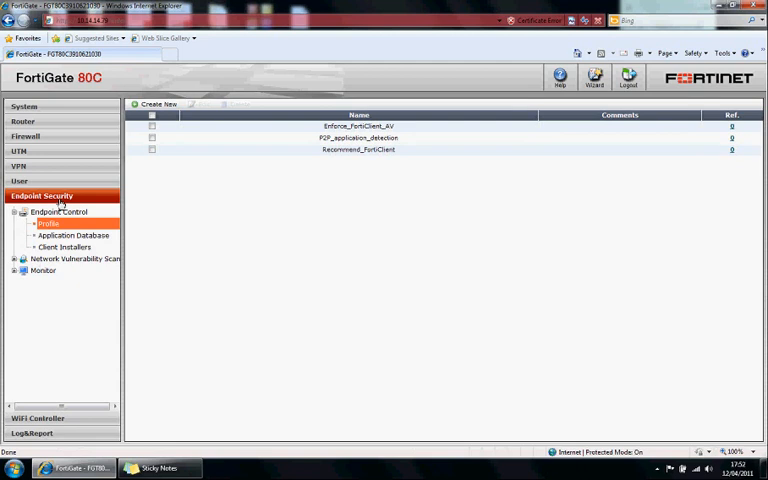
mouse_move(47, 284)
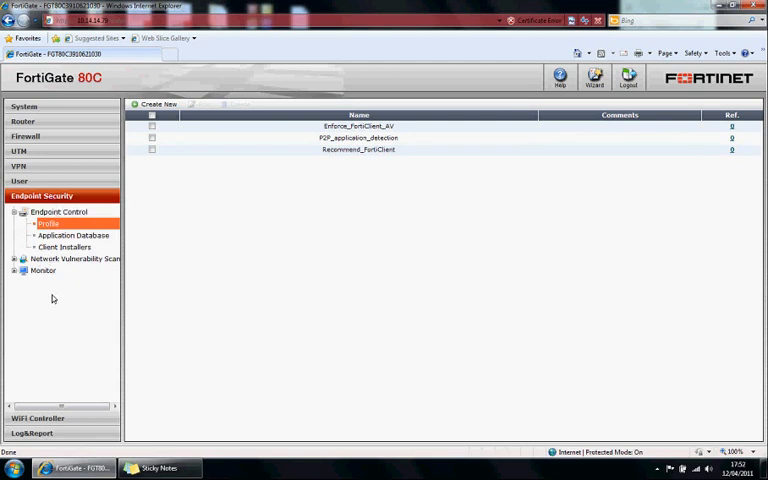
mouse_move(75, 259)
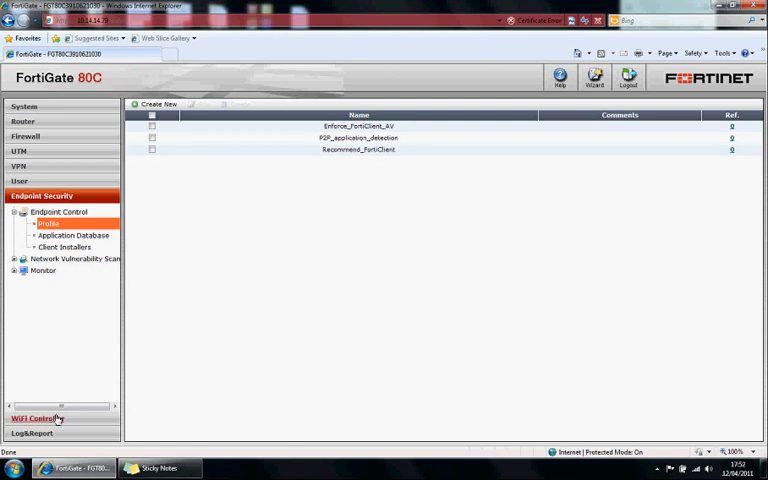
Leave the three endpoint control profiles and go to the WiFi Controller SSID list
left_click(38, 418)
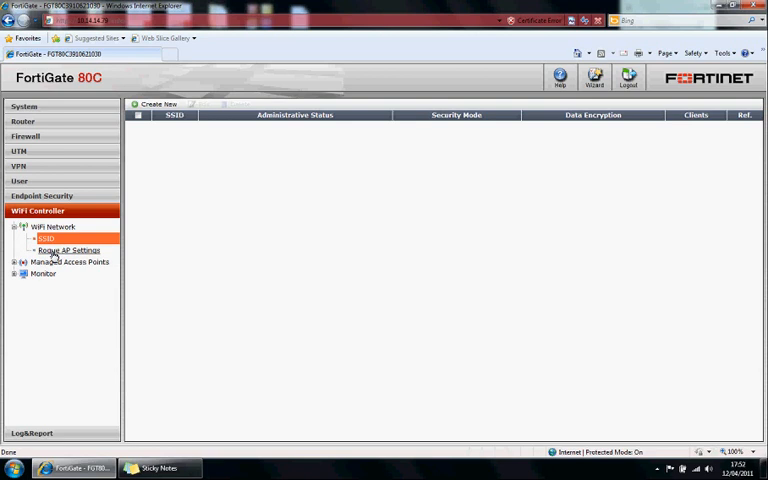
mouse_move(48, 403)
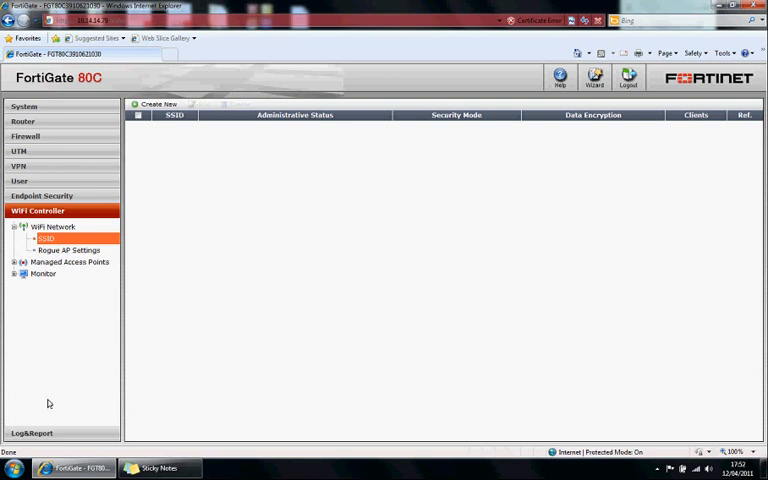
Open Log&Report > Event Log to see SSL VPN tunnel and web session entries
left_click(33, 225)
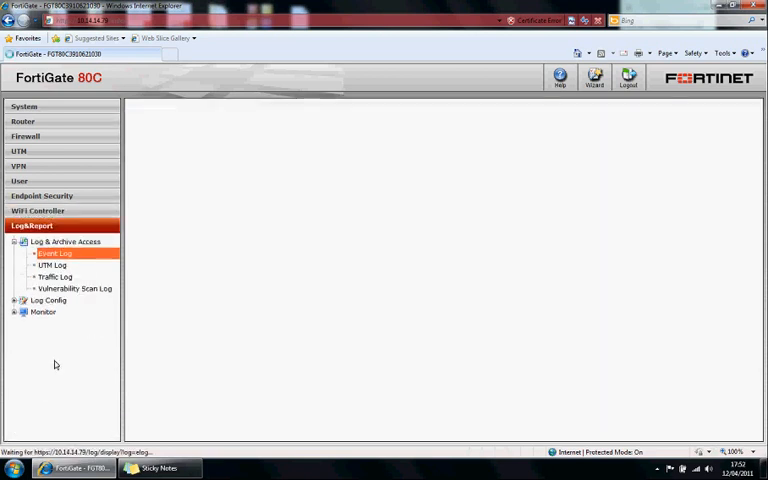
left_click(53, 253)
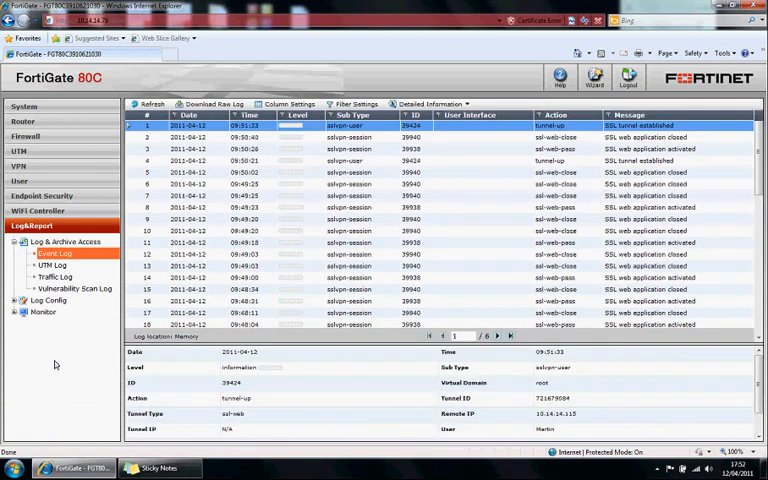